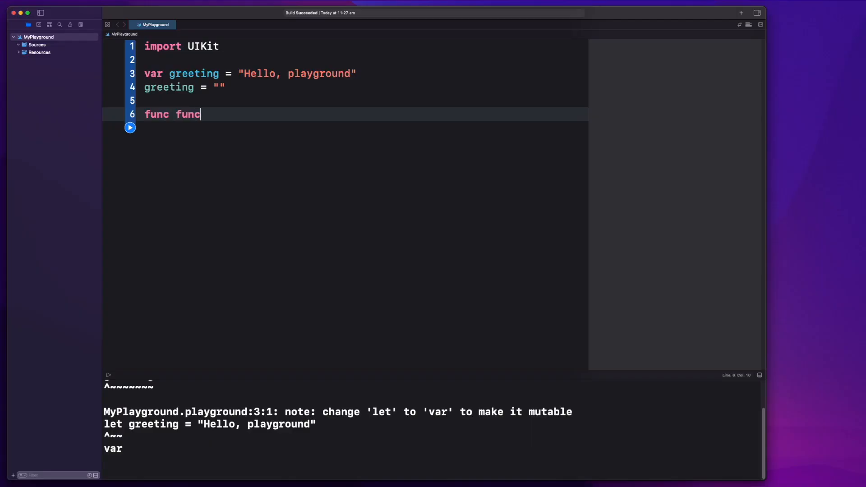
# Step: Write func funcWithParameter(param: String) that prints param, then call it with greeting
pyautogui.write('WithParameter(')
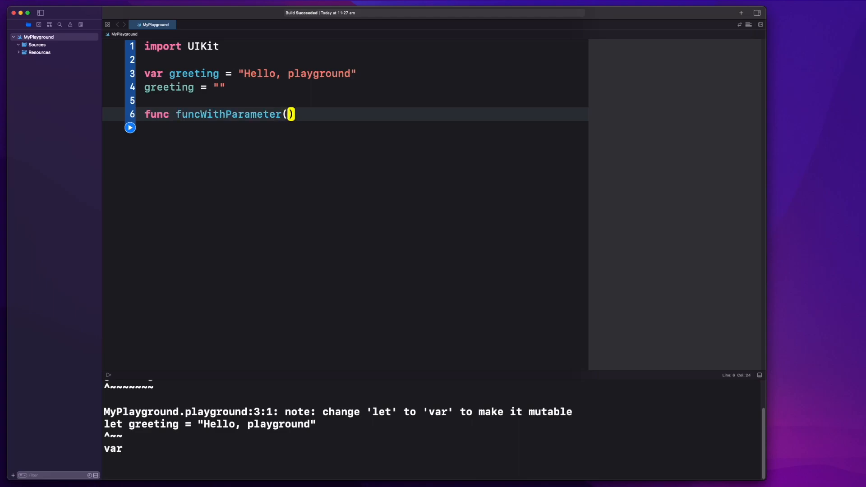
pyautogui.write('param: In')
pyautogui.write('s')
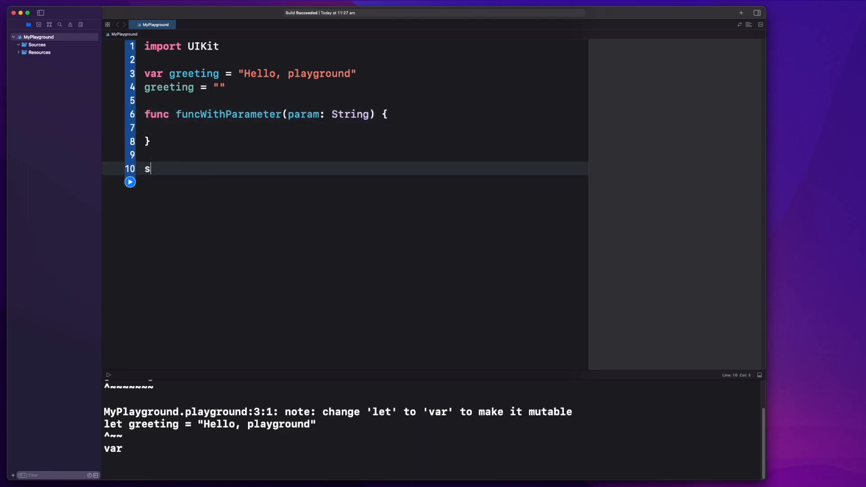
pyautogui.write('unc')
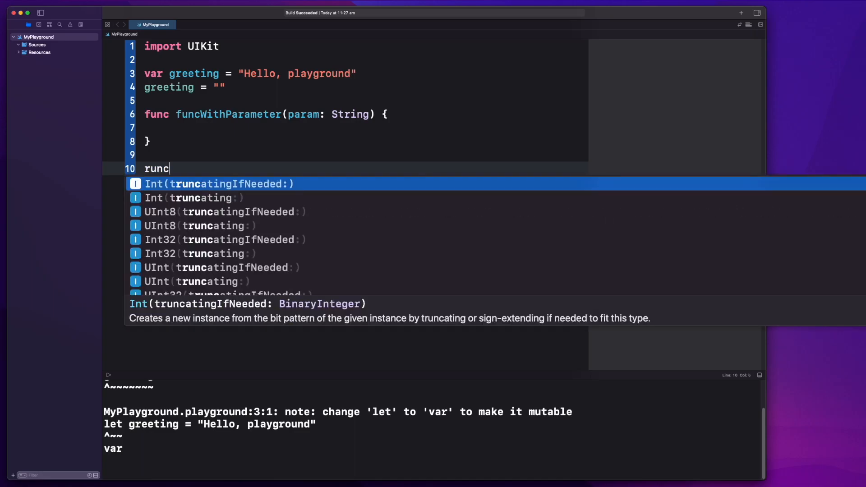
pyautogui.write('func')
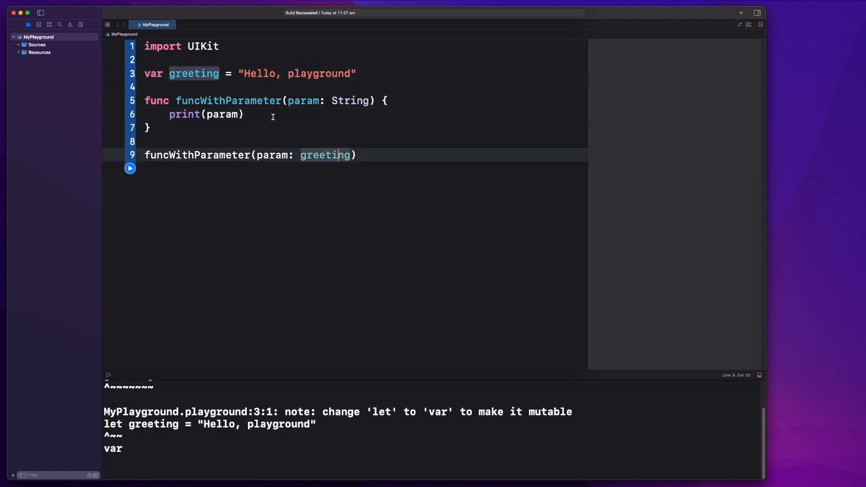
pyautogui.press('return')
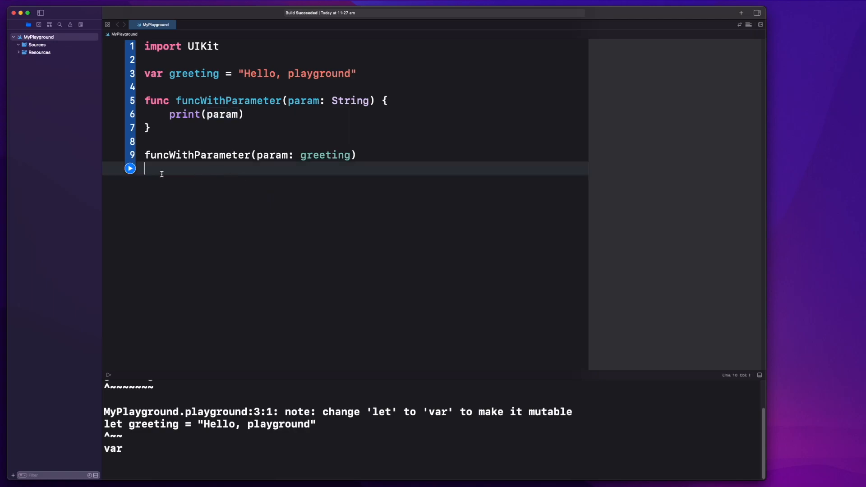
# Step: Run the playground, move the greeting declaration above the call, and rerun it
pyautogui.click(130, 168)
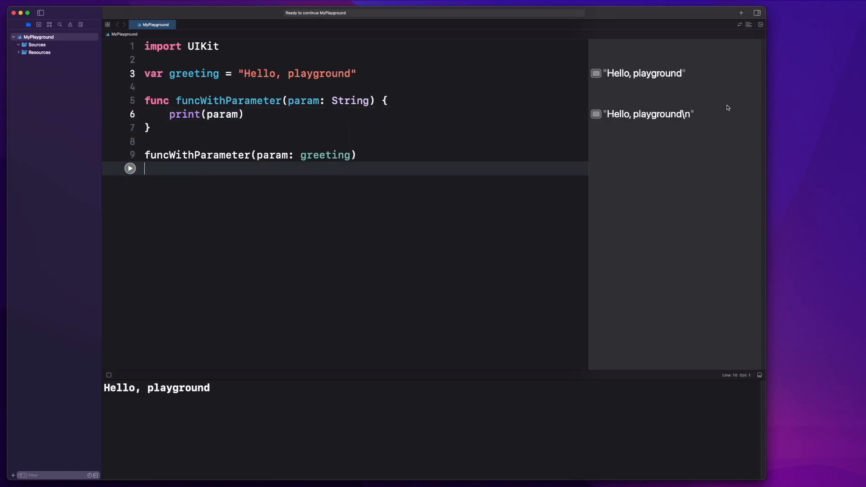
pyautogui.click(163, 155)
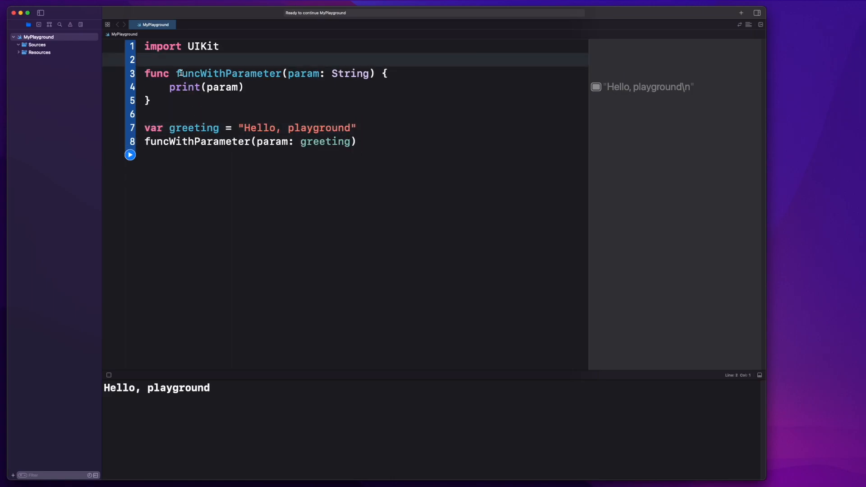
pyautogui.click(130, 155)
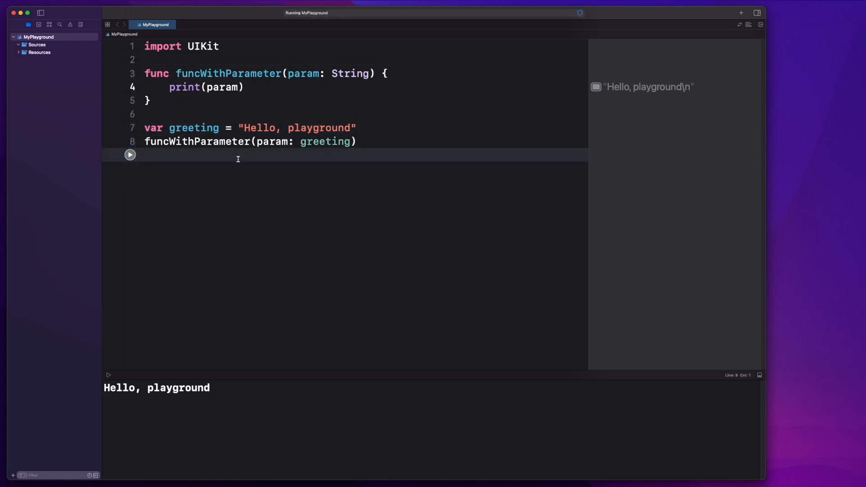
# Step: Select greeting in the call and the value assigned to greeting
pyautogui.click(202, 128)
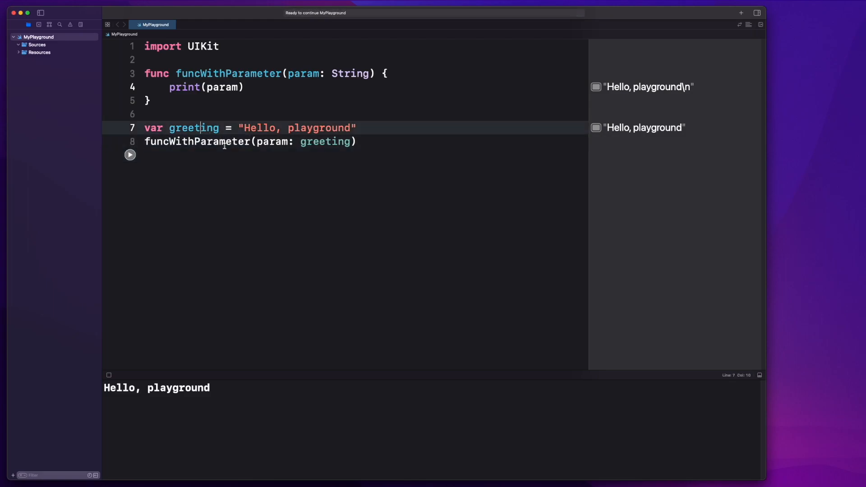
pyautogui.click(256, 155)
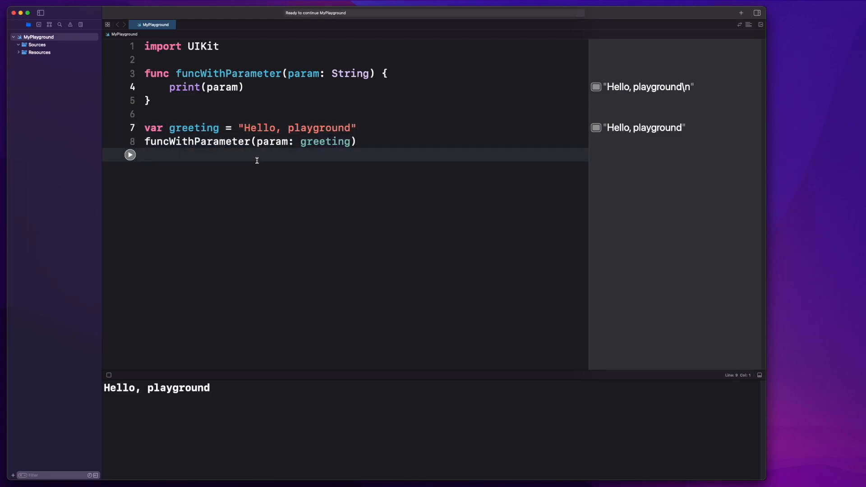
pyautogui.doubleClick(325, 141)
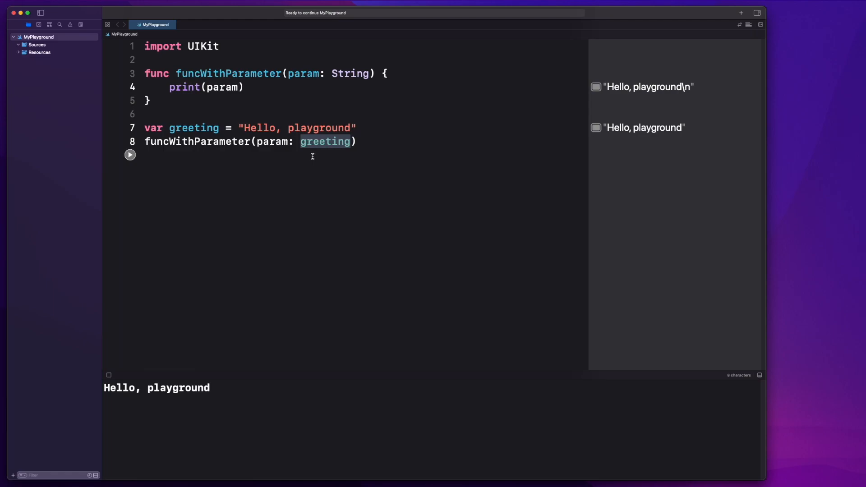
pyautogui.click(303, 141)
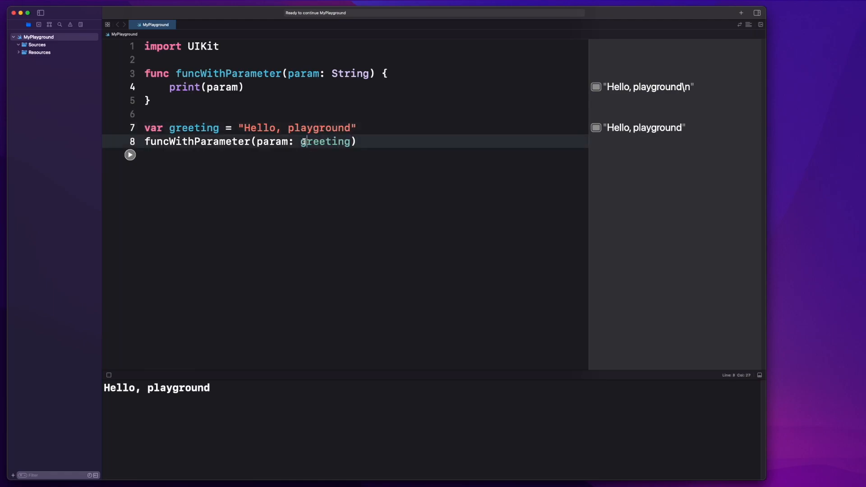
pyautogui.click(342, 155)
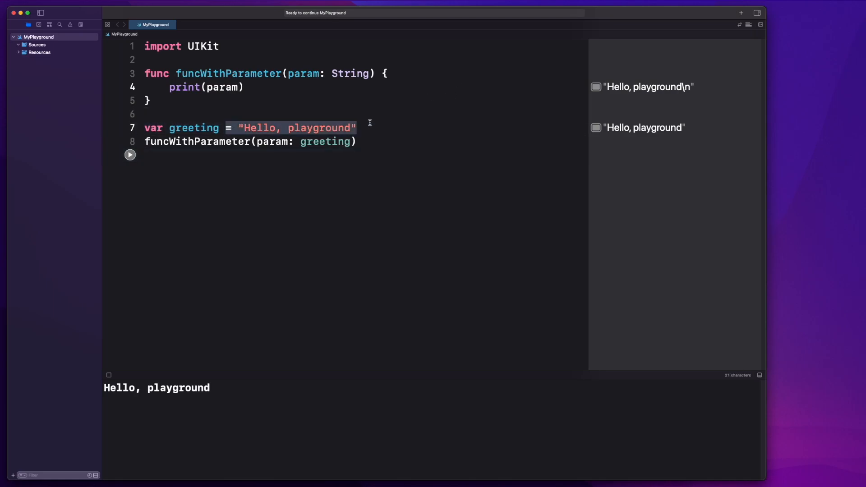
# Step: Wrap greeting's value in braces with return and declare greeting as : String
pyautogui.press('Delete')
pyautogui.write('var greeting = {')
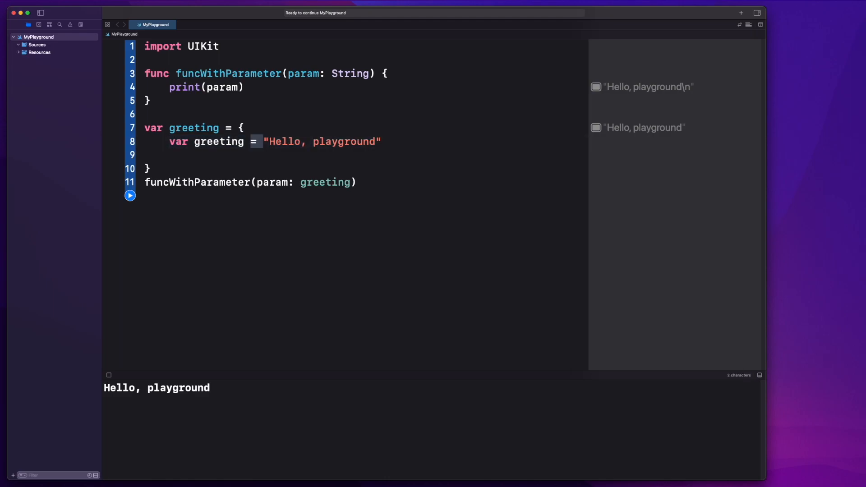
pyautogui.write('return')
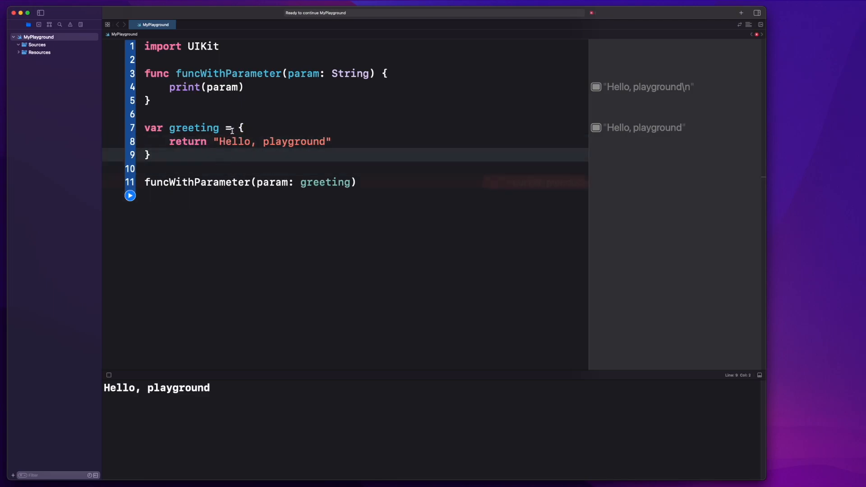
pyautogui.write(': String')
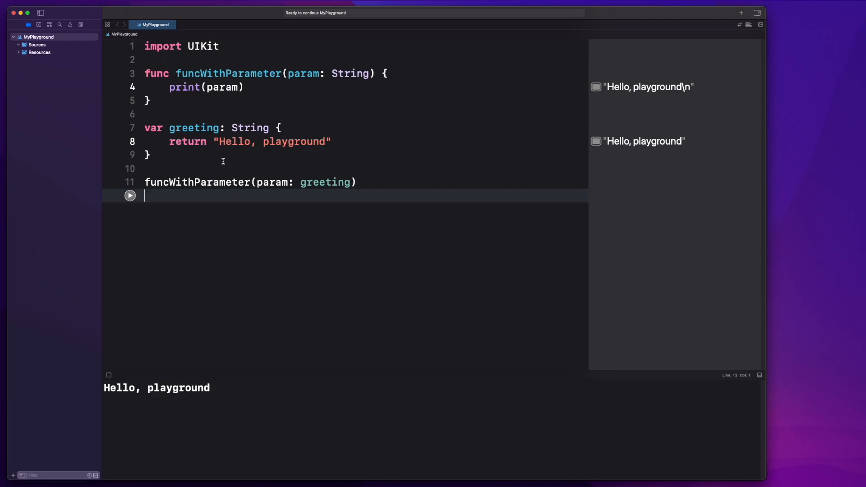
pyautogui.click(327, 169)
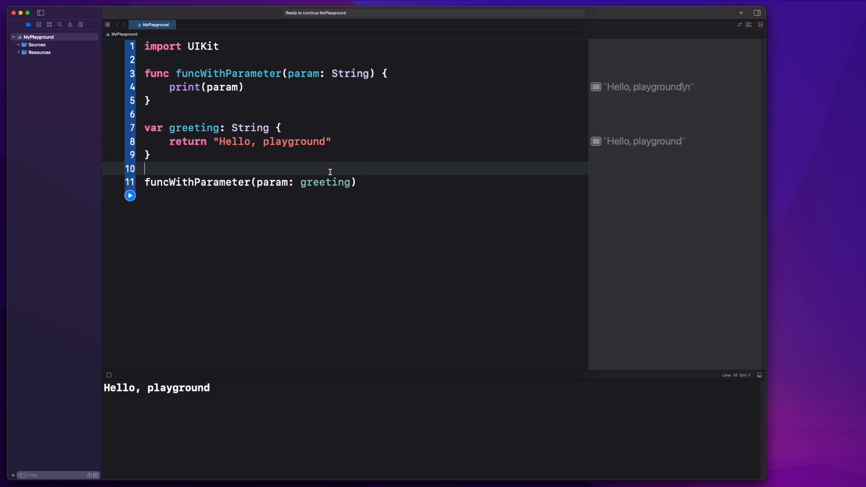
# Step: Change the greeting declaration from 'greeting:' to 'greeting() ->'
pyautogui.doubleClick(152, 127)
pyautogui.write('func')
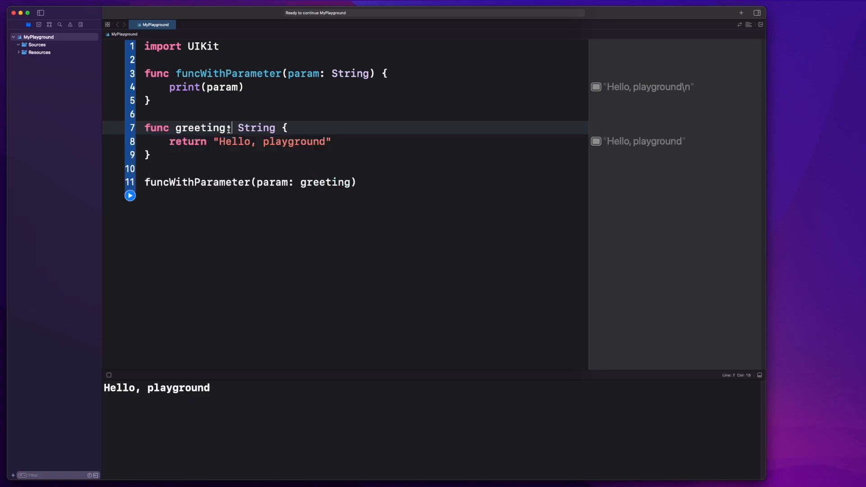
pyautogui.write('() ->')
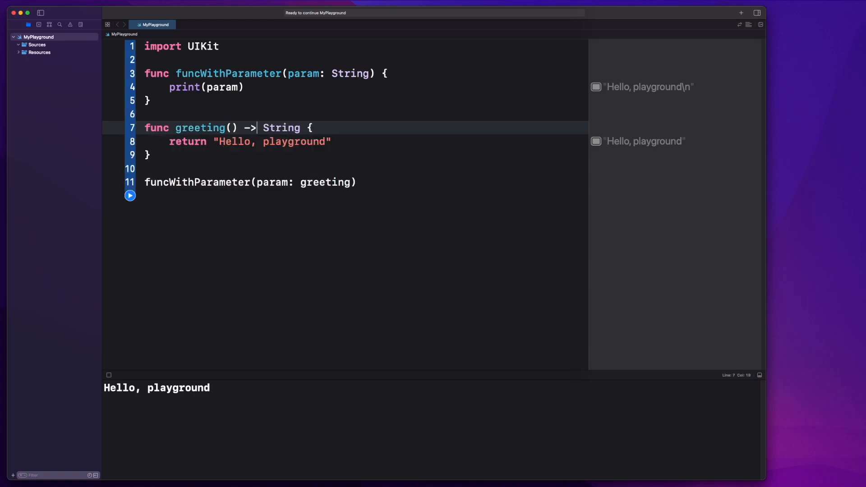
pyautogui.click(243, 155)
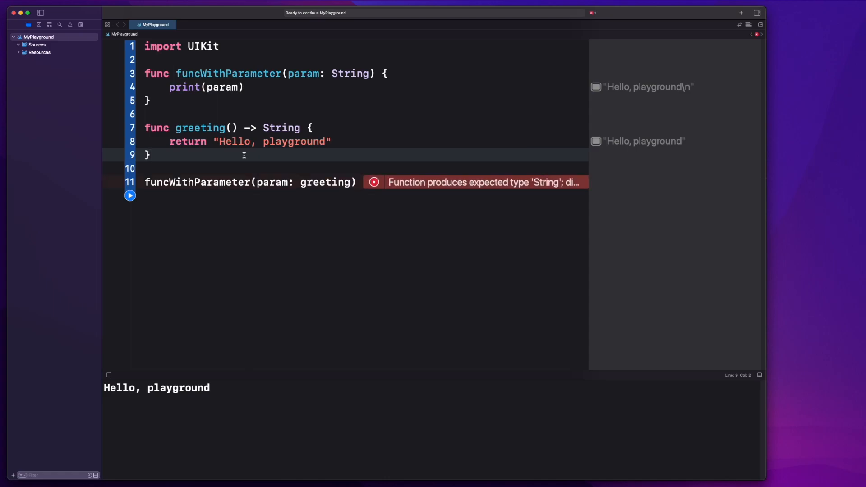
pyautogui.moveTo(370, 190)
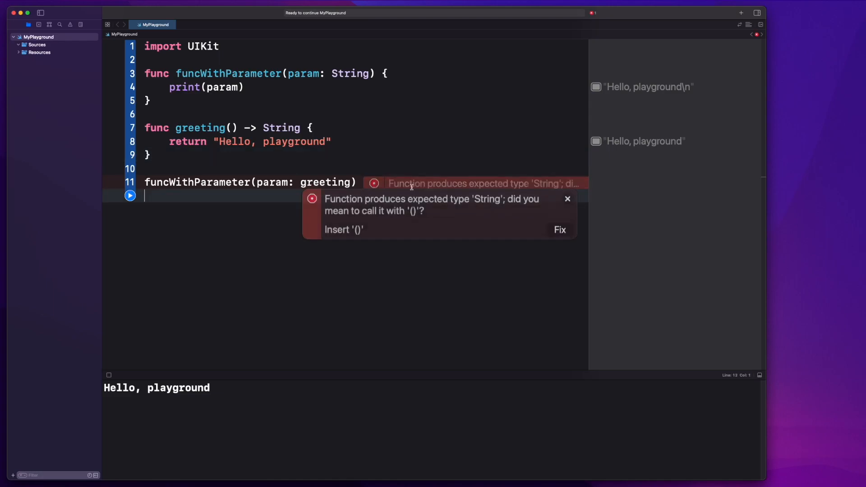
# Step: Apply the suggested fix so the call passes greeting() to funcWithParameter
pyautogui.click(559, 230)
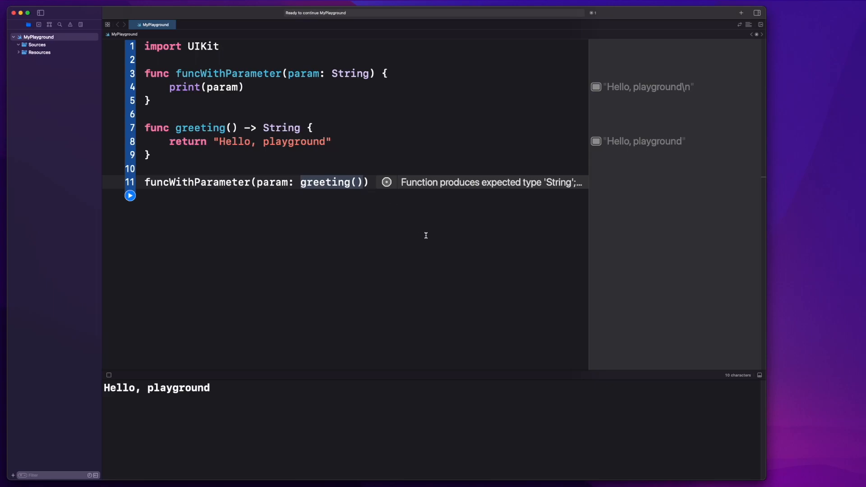
pyautogui.click(386, 182)
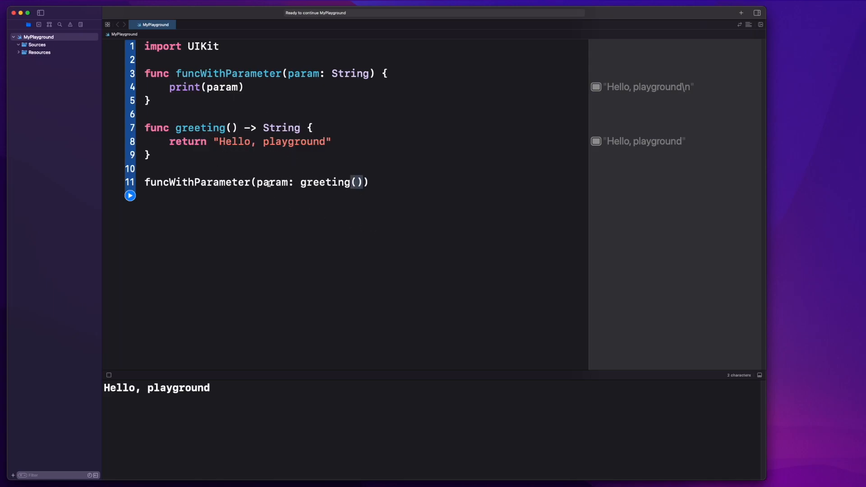
pyautogui.click(300, 182)
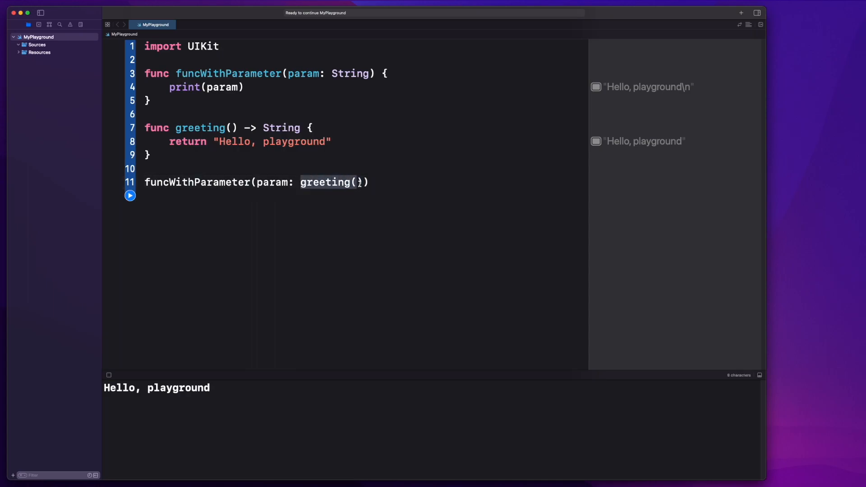
pyautogui.click(286, 128)
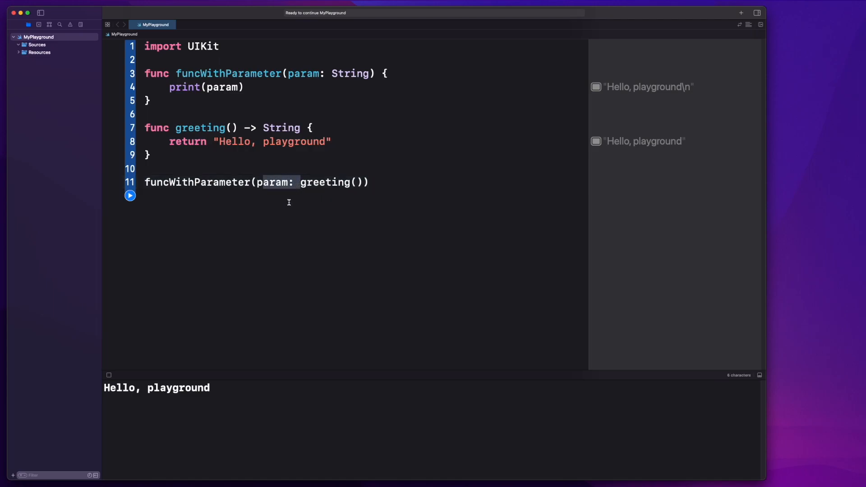
# Step: Select the String type of param in funcWithParameter's signature
pyautogui.click(293, 195)
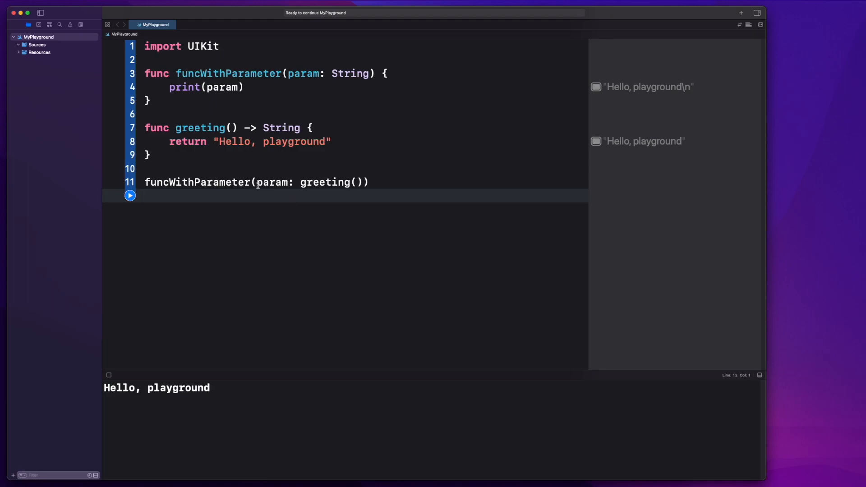
pyautogui.doubleClick(333, 182)
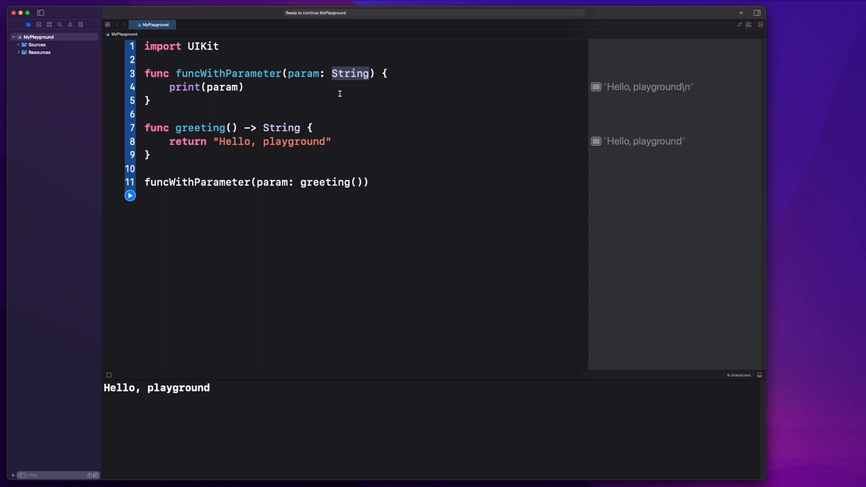
pyautogui.moveTo(345, 75)
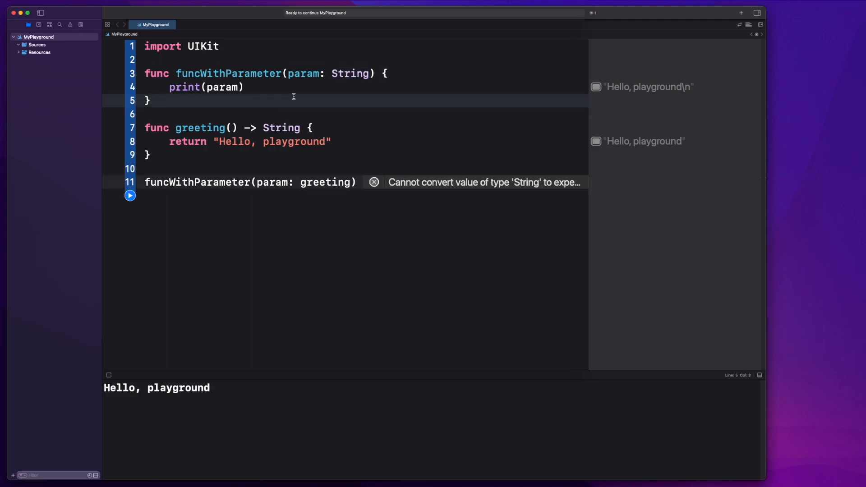
# Step: Change param's type to () -> String, print param(), and run the playground
pyautogui.doubleClick(349, 73)
pyautogui.write('(() -> ')
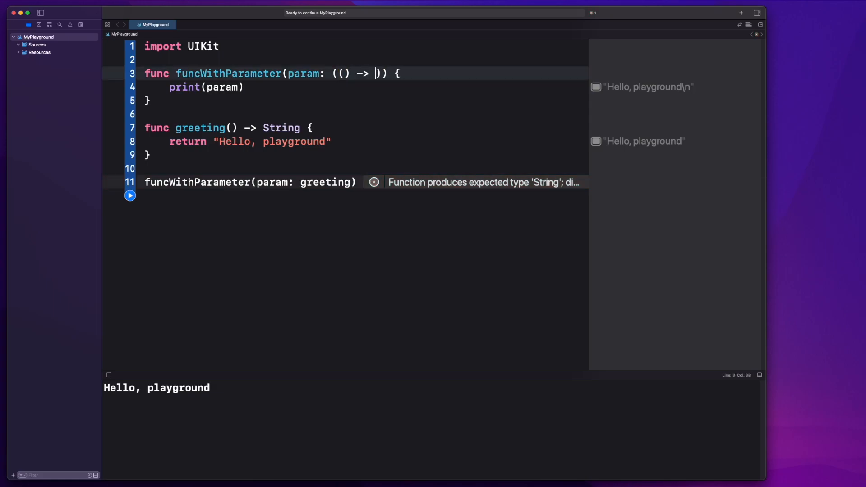
pyautogui.write('String')
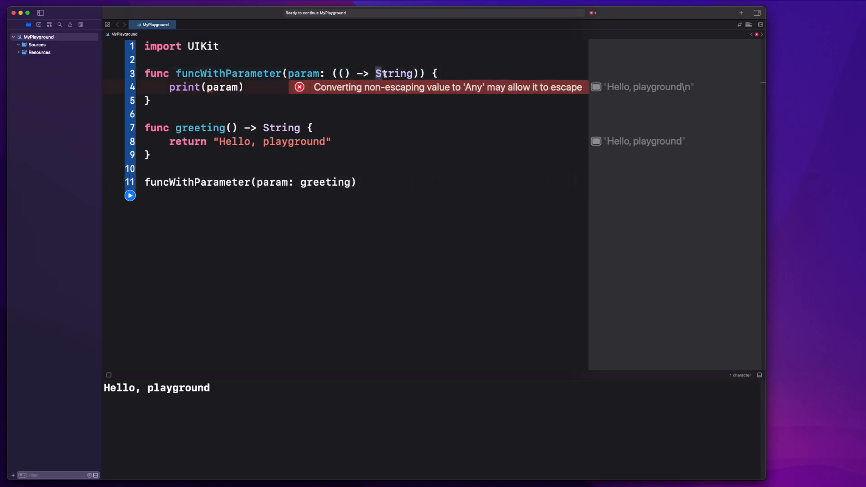
pyautogui.click(241, 87)
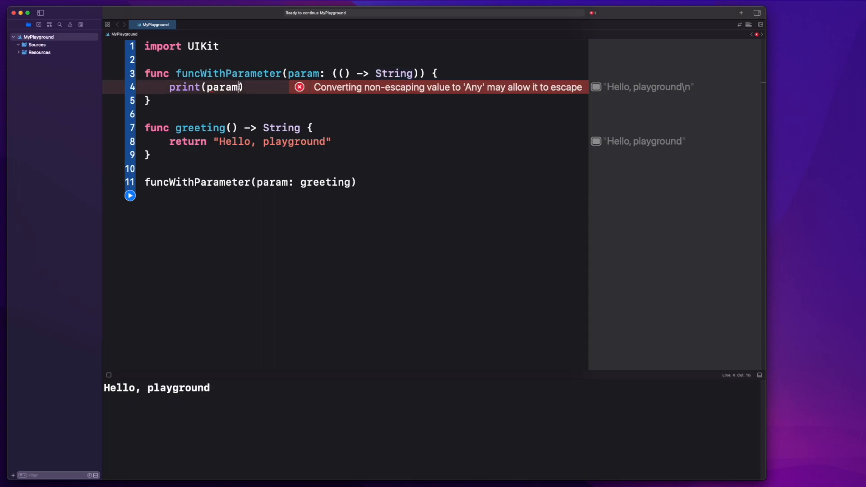
pyautogui.write('()')
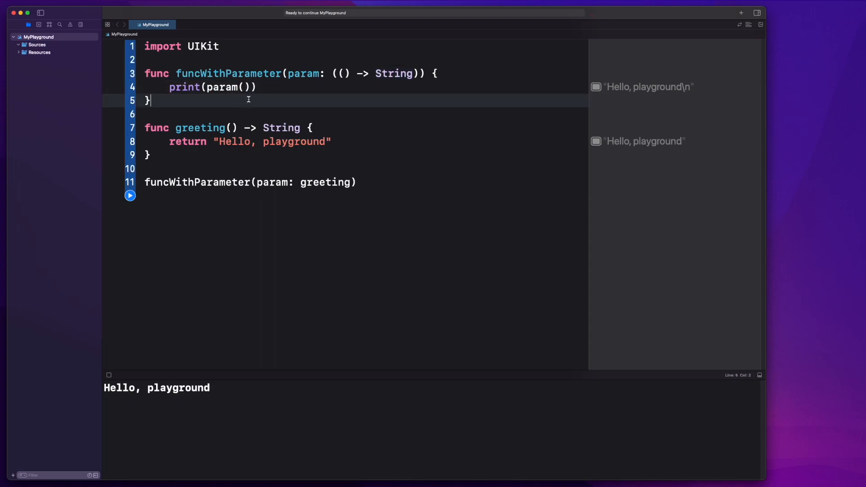
pyautogui.click(251, 182)
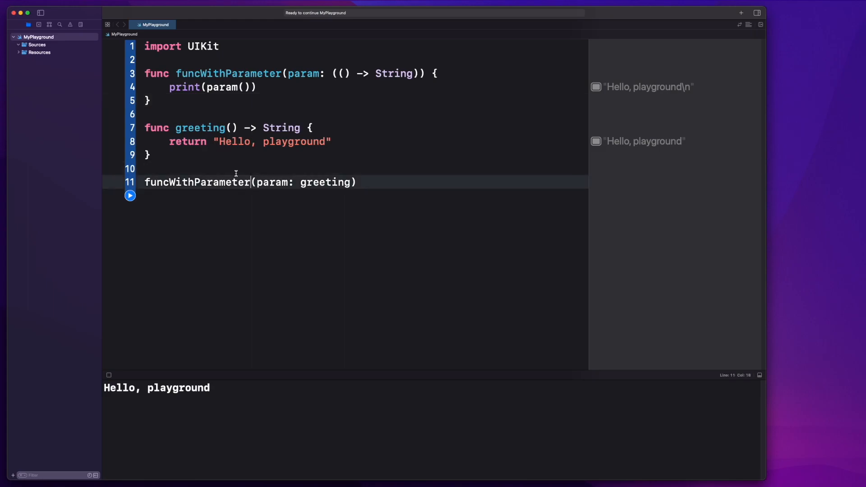
pyautogui.click(130, 195)
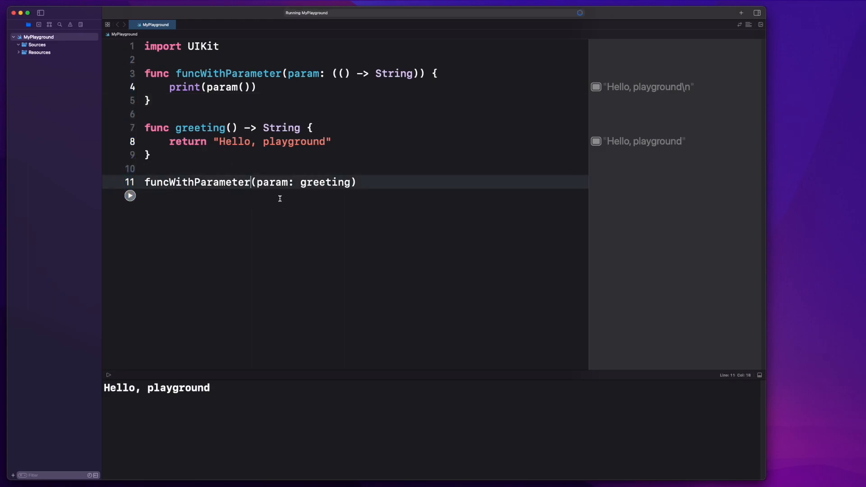